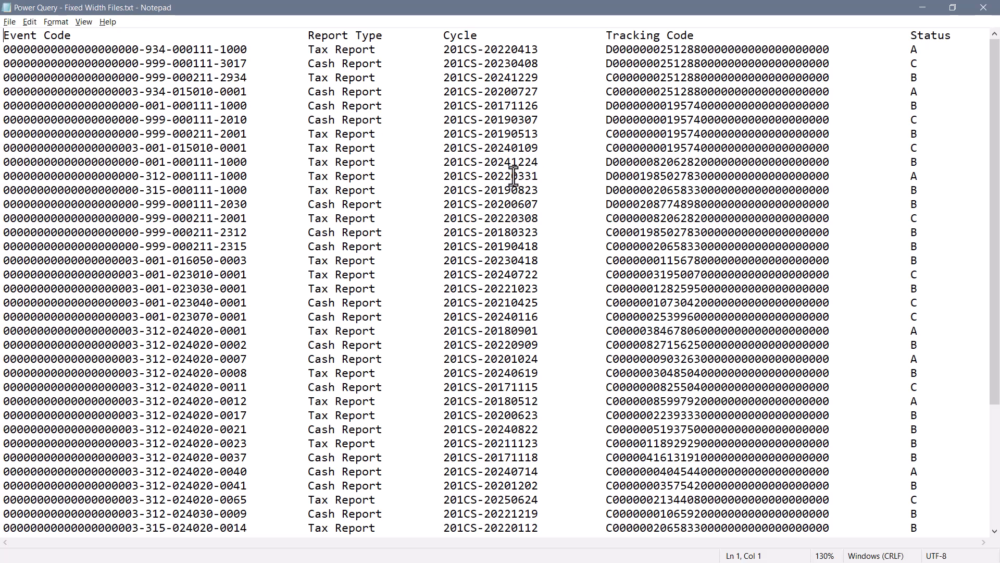
Step: Read the start positions of the Cycle, Tracking Code and Status columns from the status bar
click(363, 274)
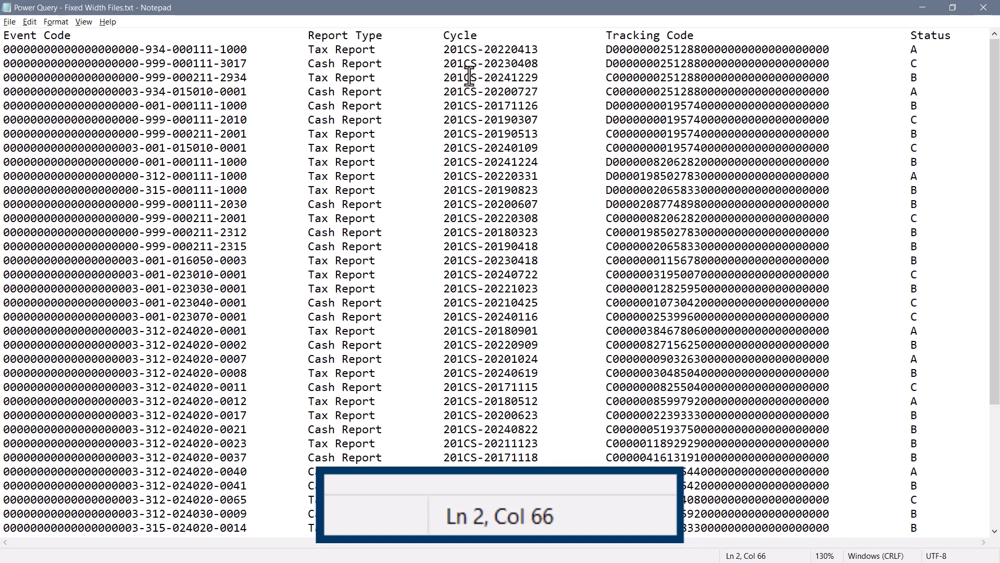
click(605, 49)
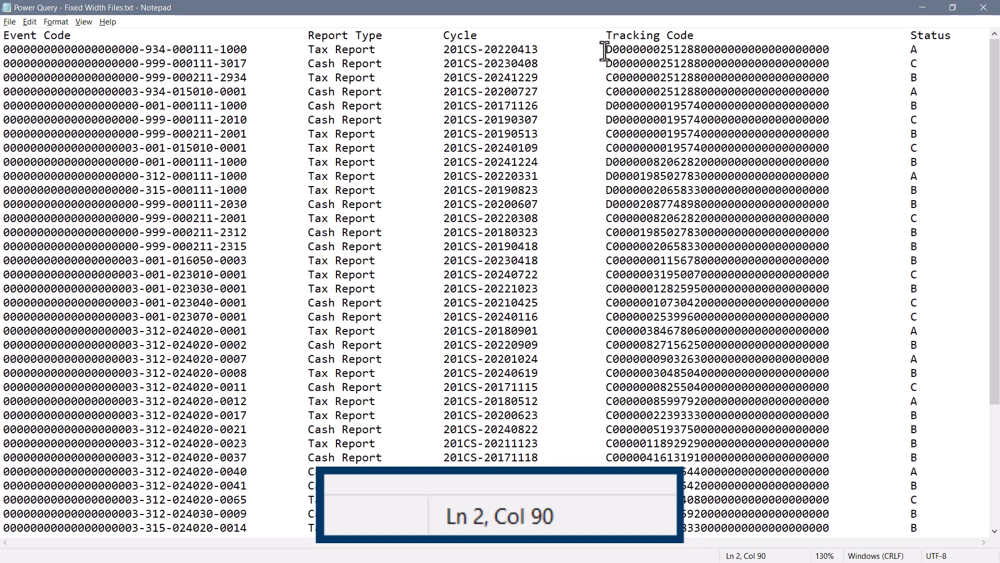
click(914, 50)
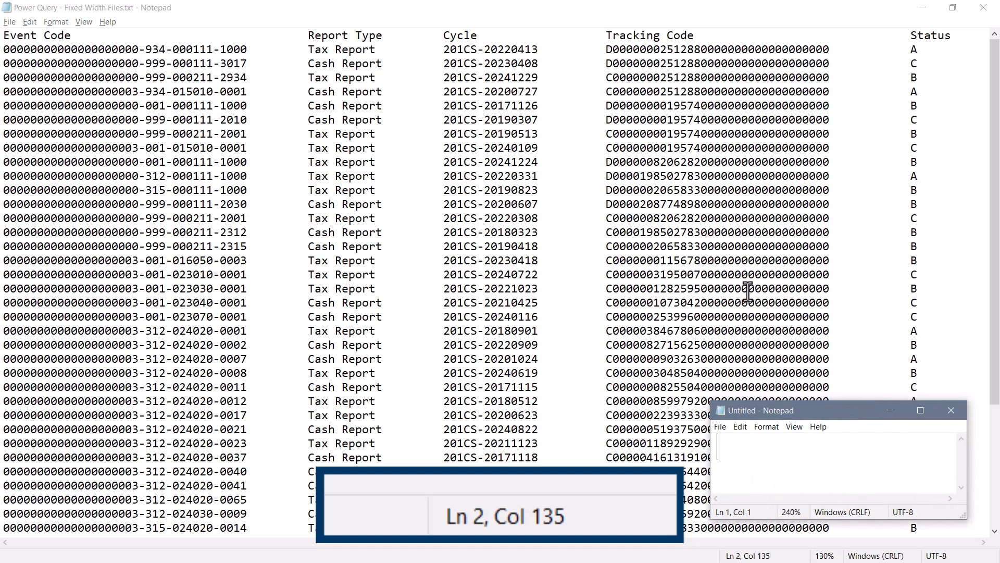
mouse_move(140, 83)
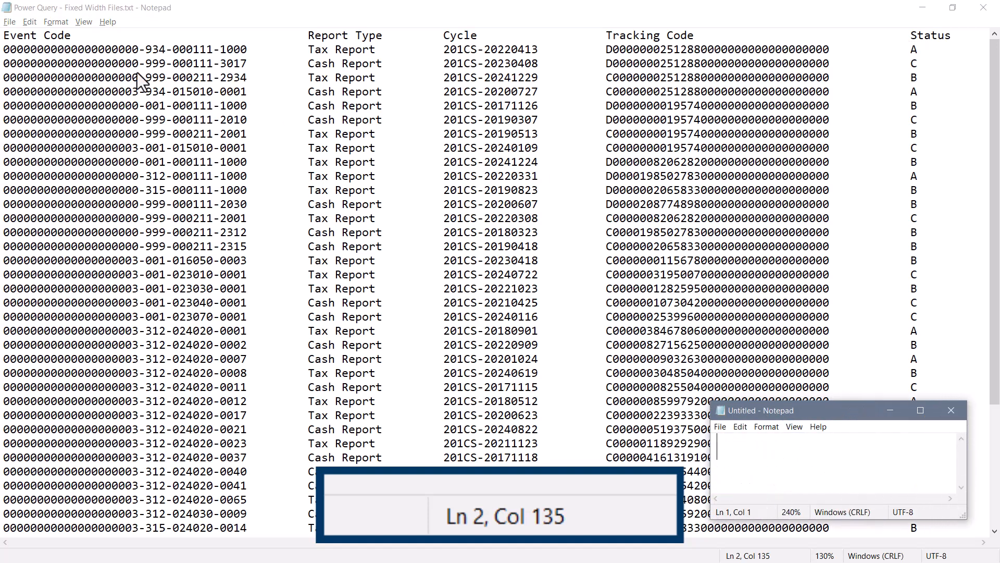
mouse_move(765, 464)
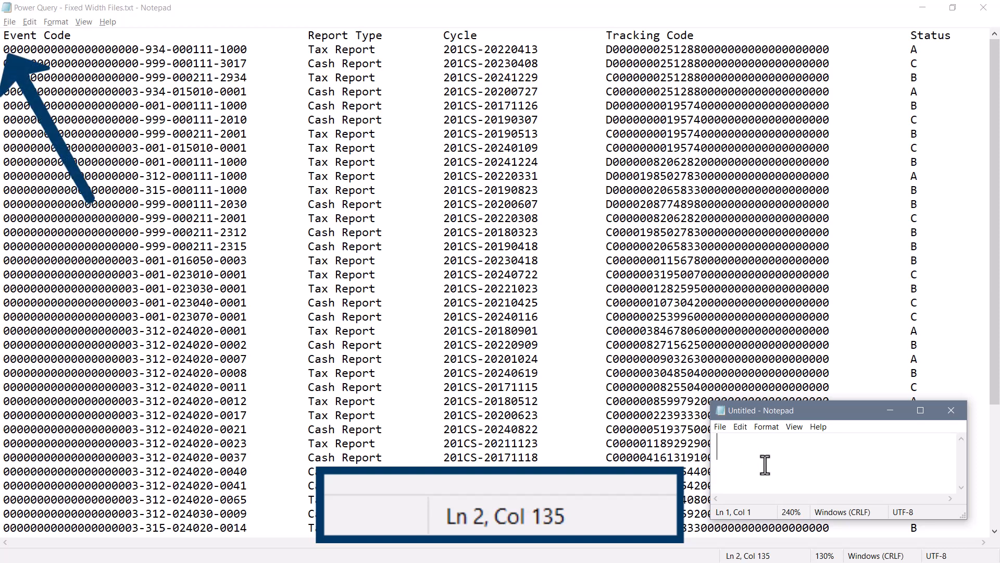
Step: Write the column break positions 0, 45, 65, 89, 134 into the blank Notepad note
text(0,)
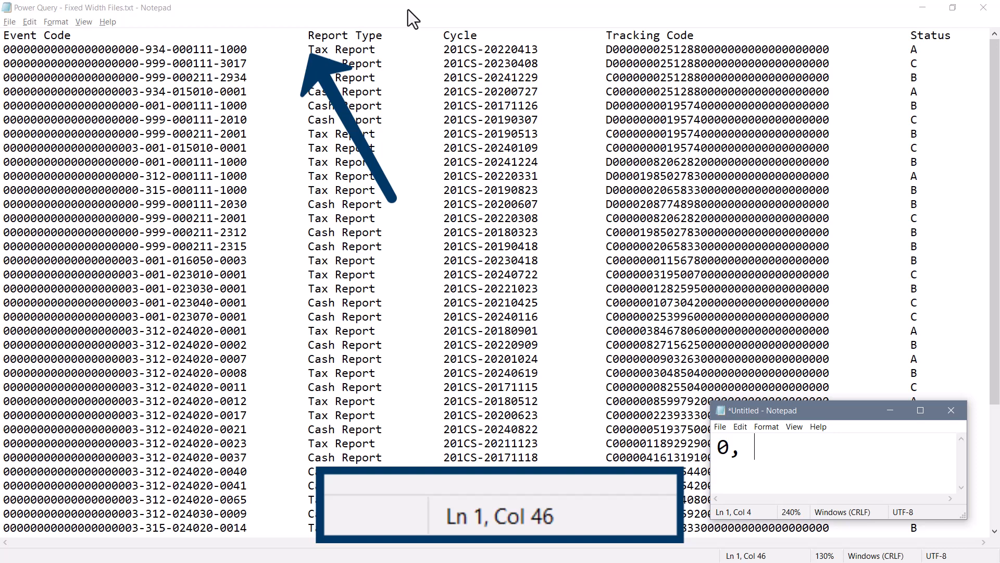
text(45,)
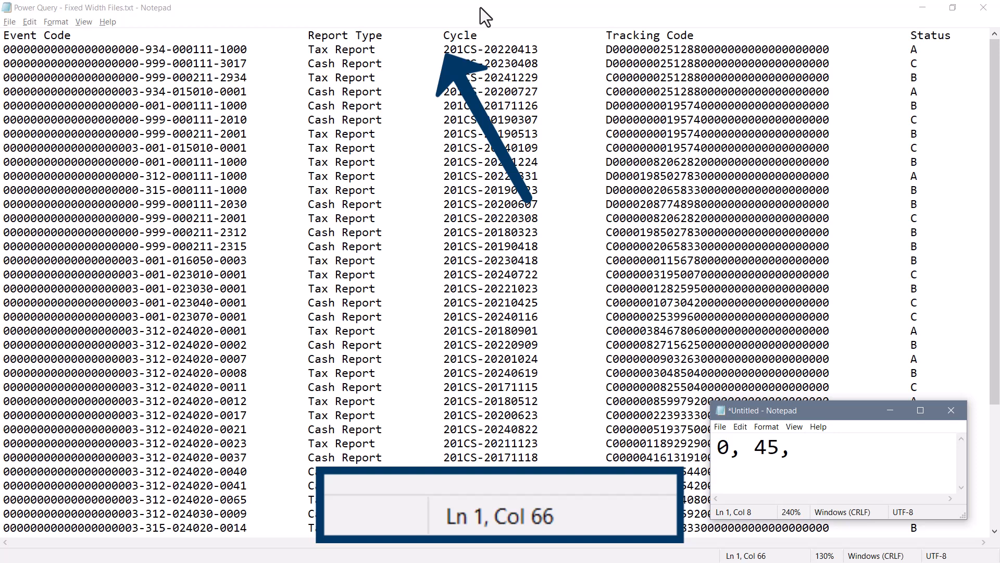
text(65, 89)
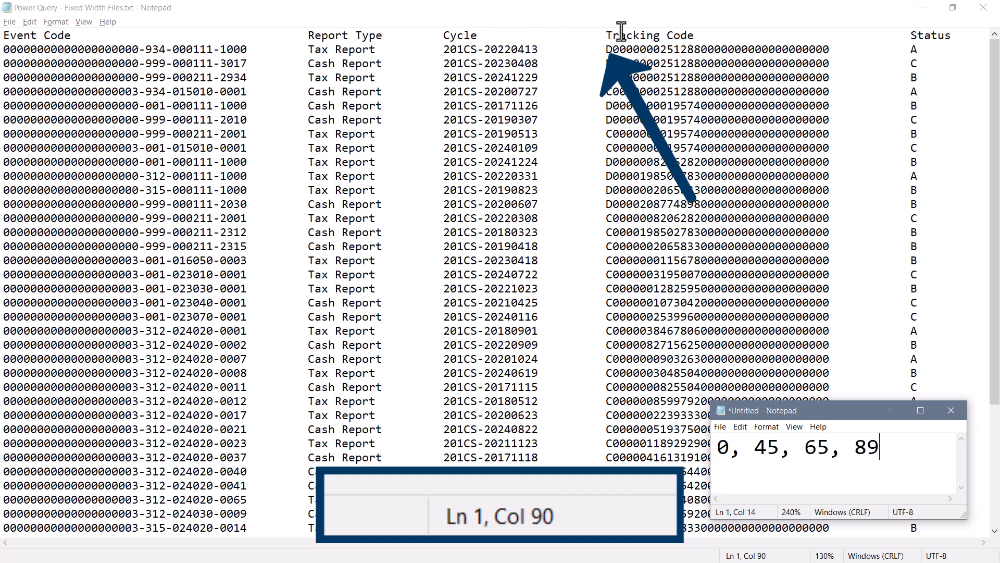
text(,)
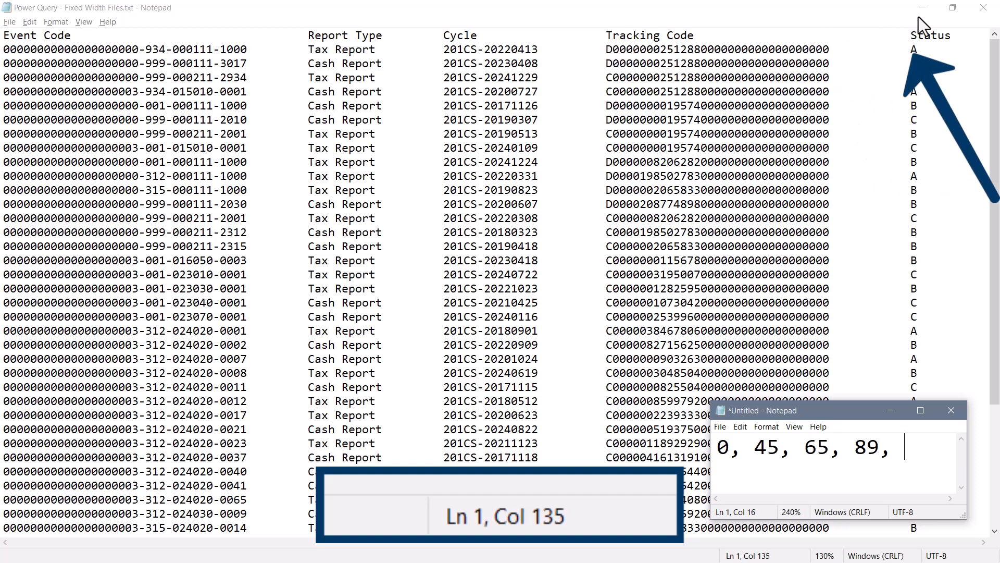
text(134)
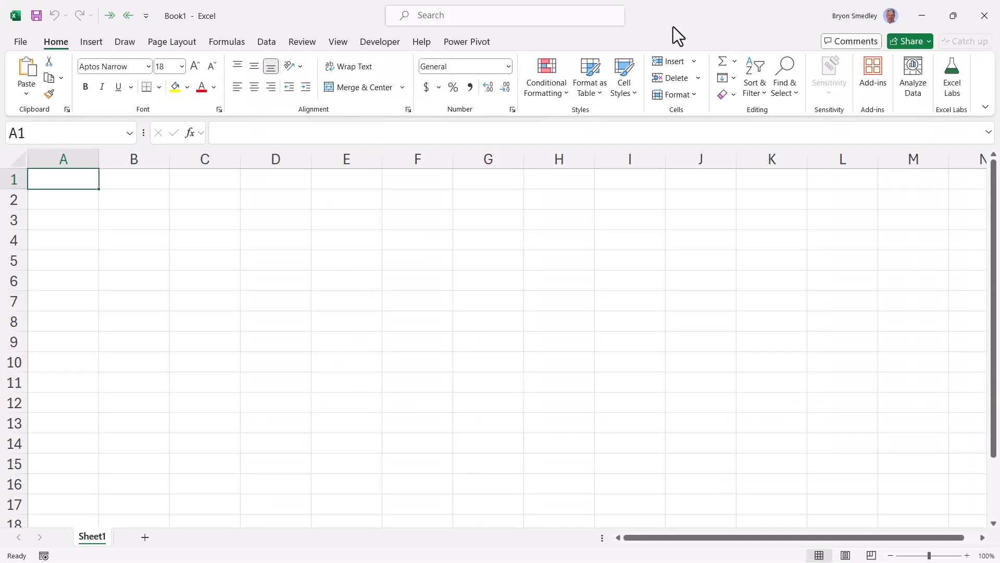
Step: Import Power Query - Fixed Width Files.txt via Data > From Text/CSV
click(266, 41)
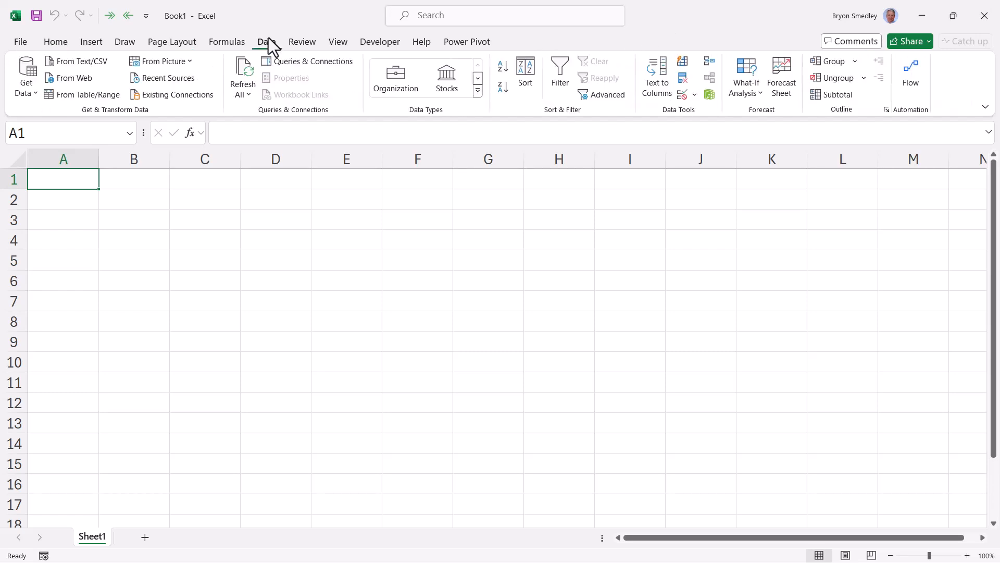
mouse_move(76, 62)
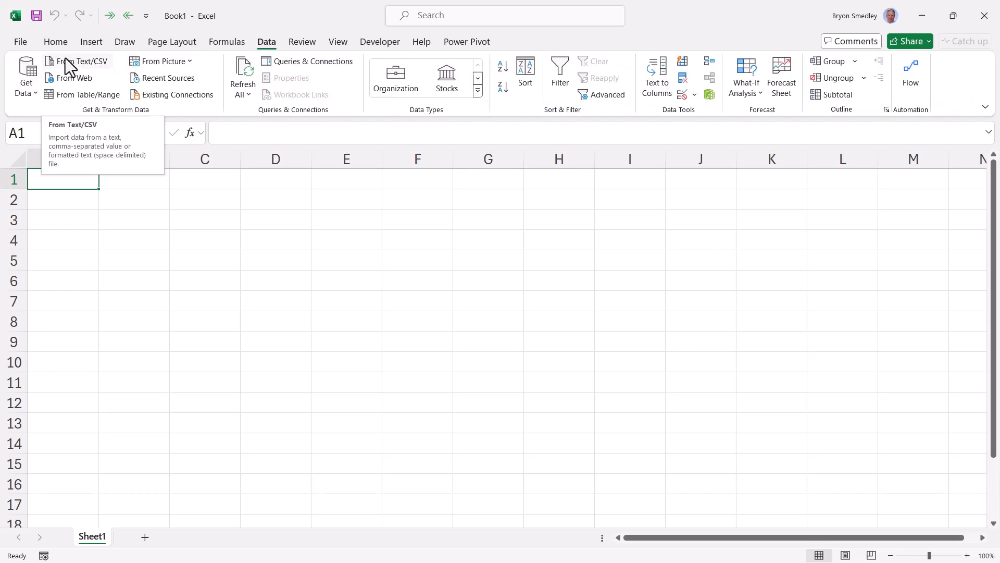
click(84, 61)
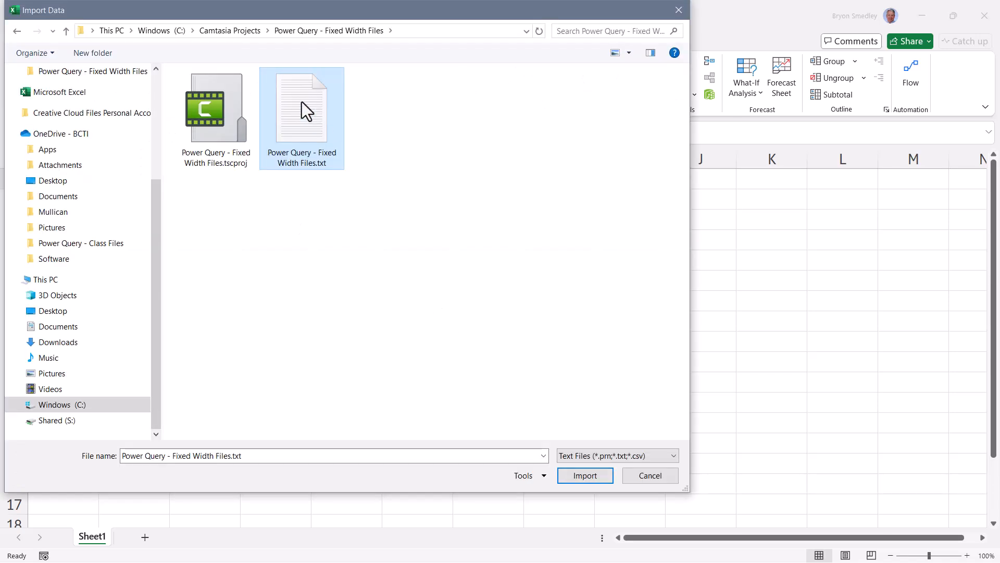
click(583, 475)
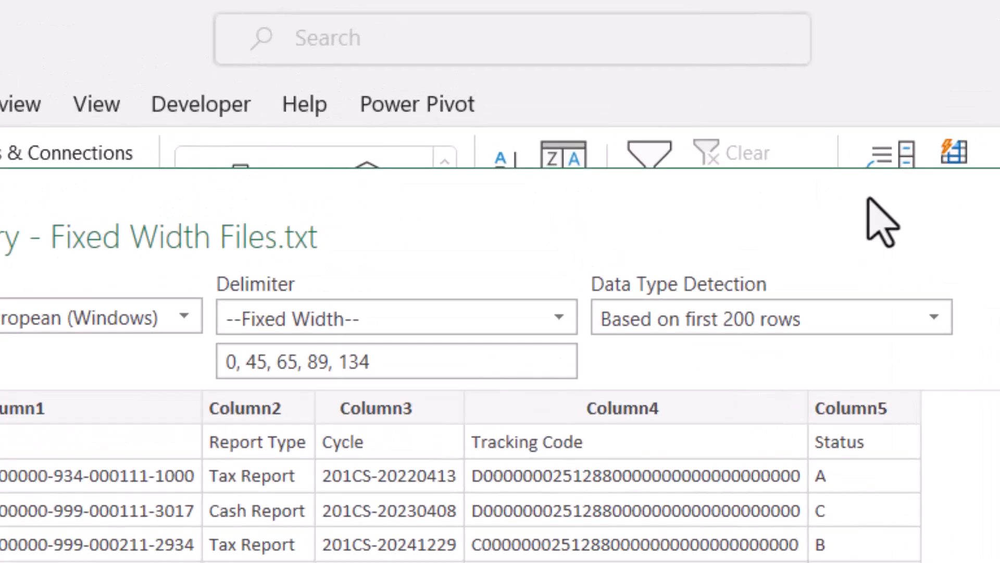
mouse_move(766, 261)
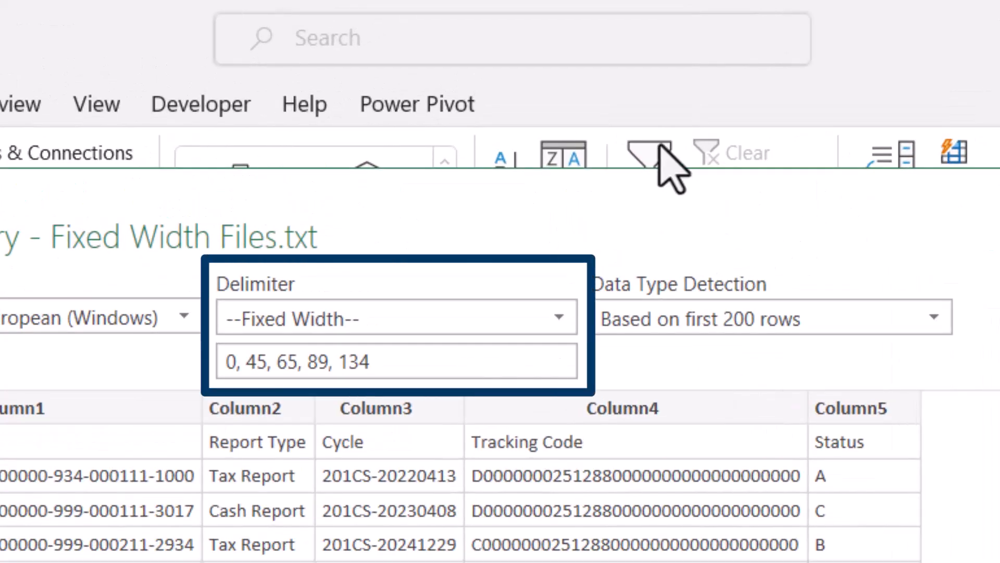
Step: Confirm the --Fixed Width-- delimiter breaks 0, 45, 65, 89, 134 match the Notepad note
click(396, 318)
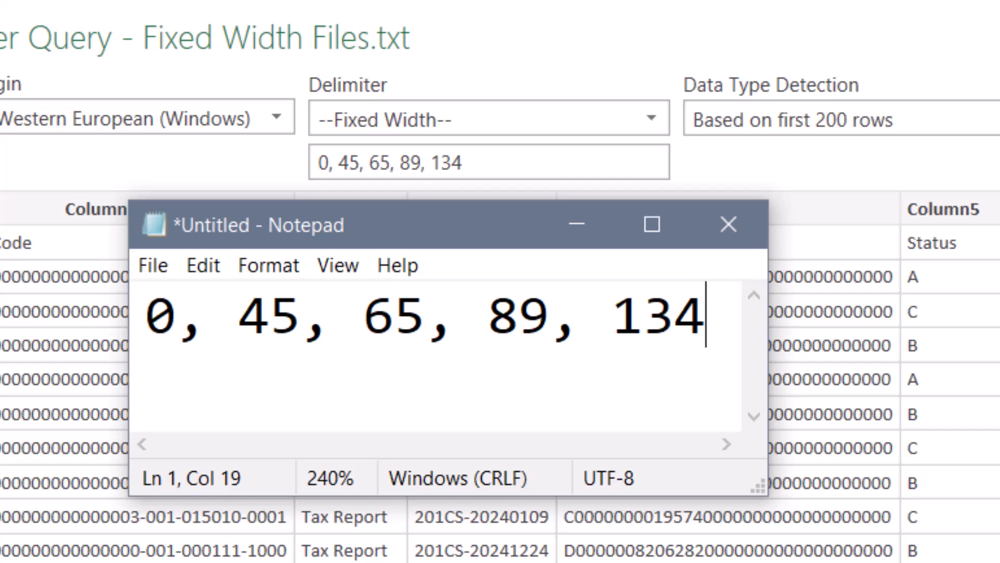
click(727, 225)
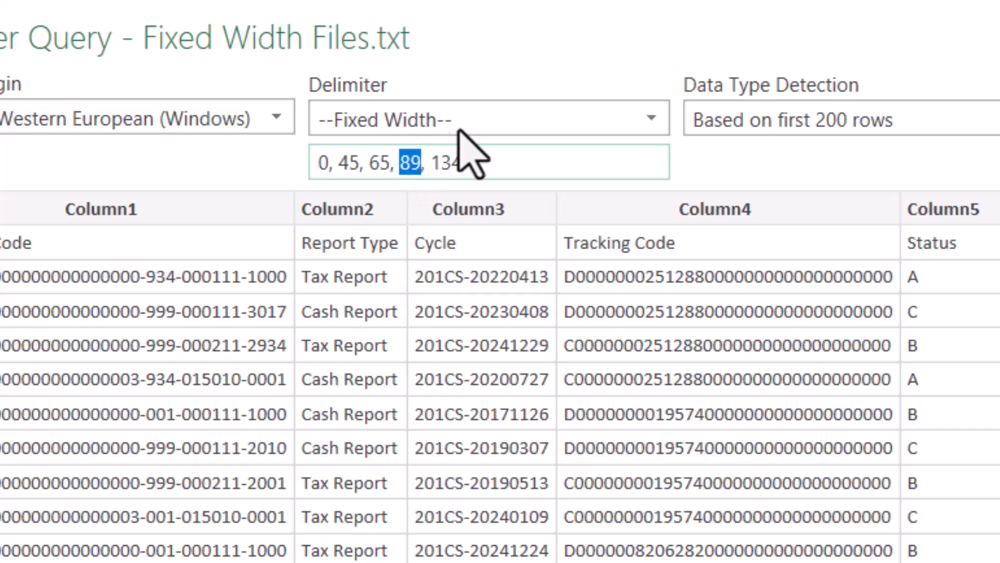
text(75)
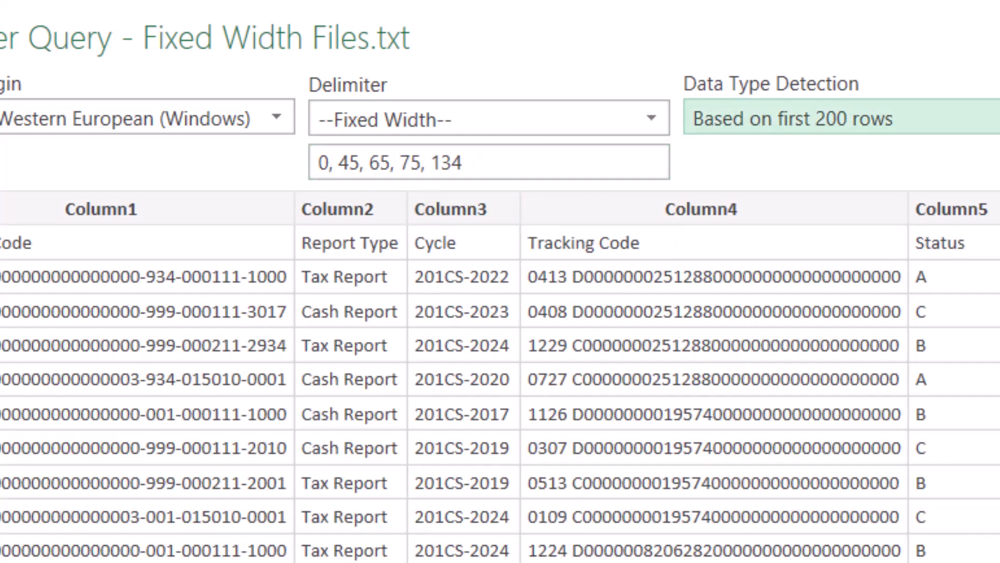
mouse_move(549, 344)
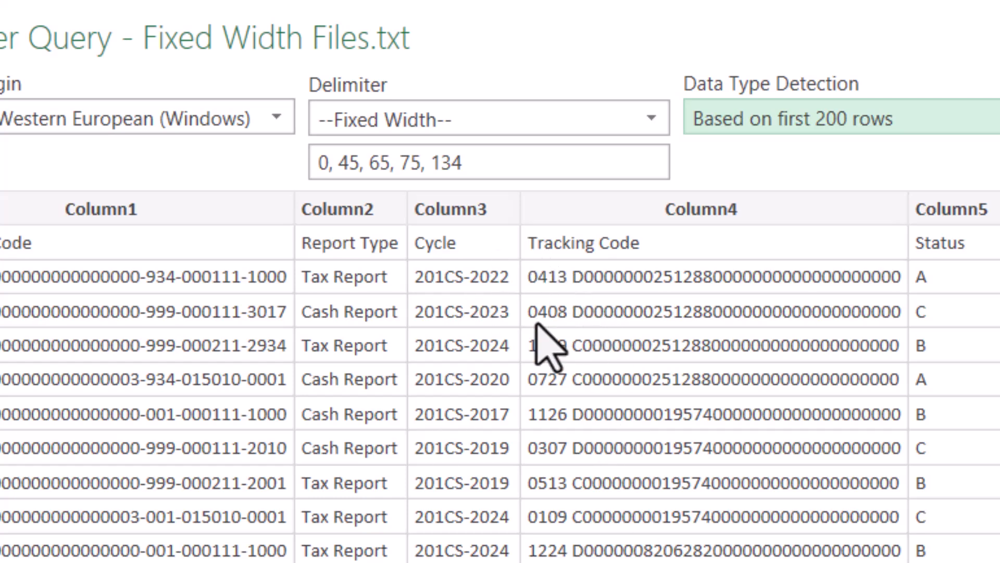
double_click(410, 162)
text(9)
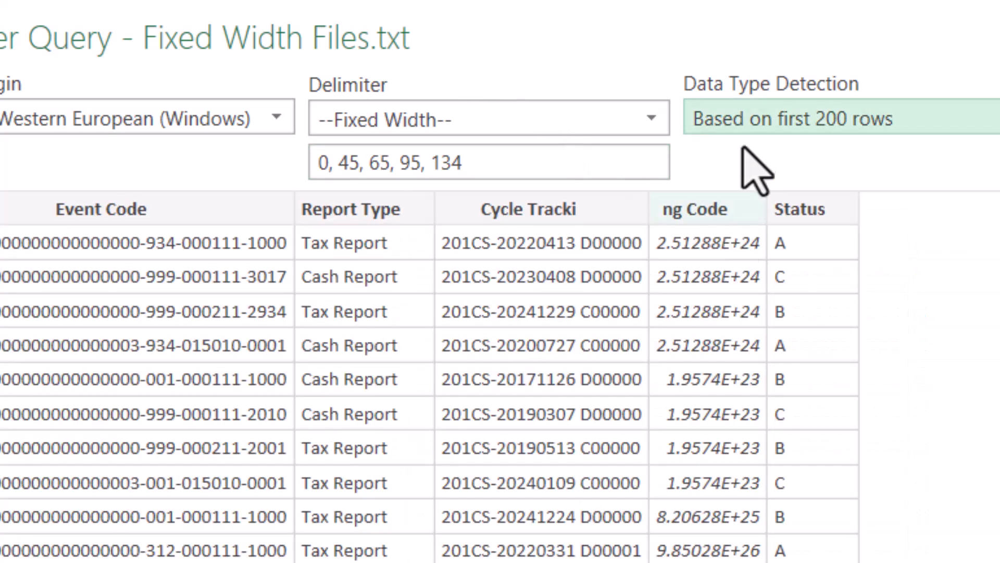
mouse_move(676, 242)
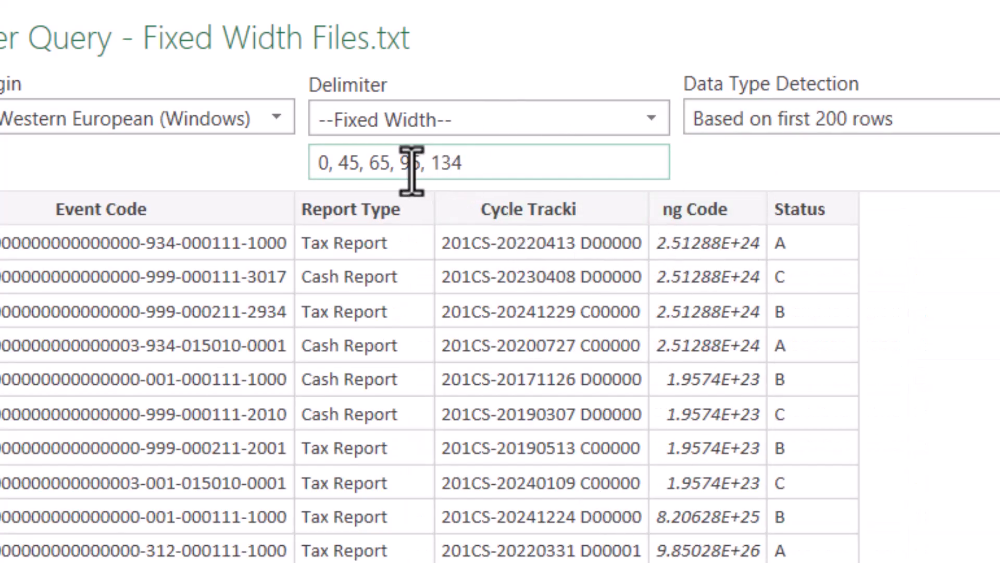
text(89)
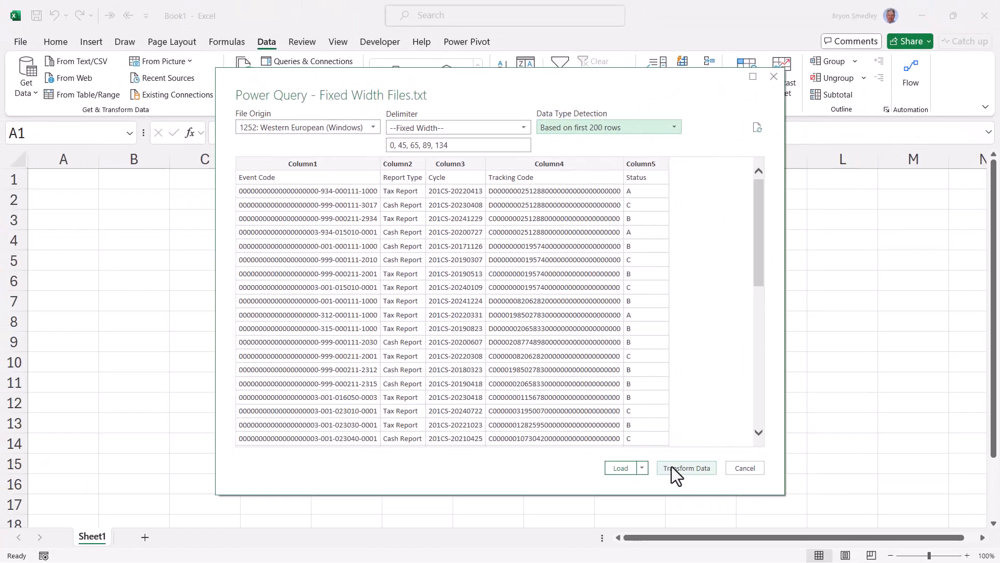
Step: Transform Data into Power Query Editor and promote the first row to headers (Event Code, Report Type, Cycle...)
click(685, 468)
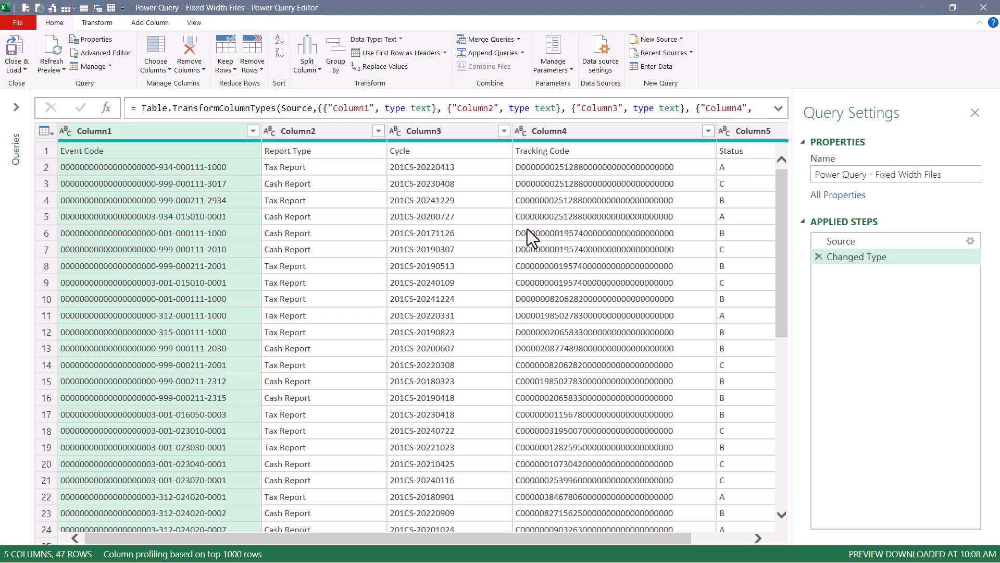
click(386, 52)
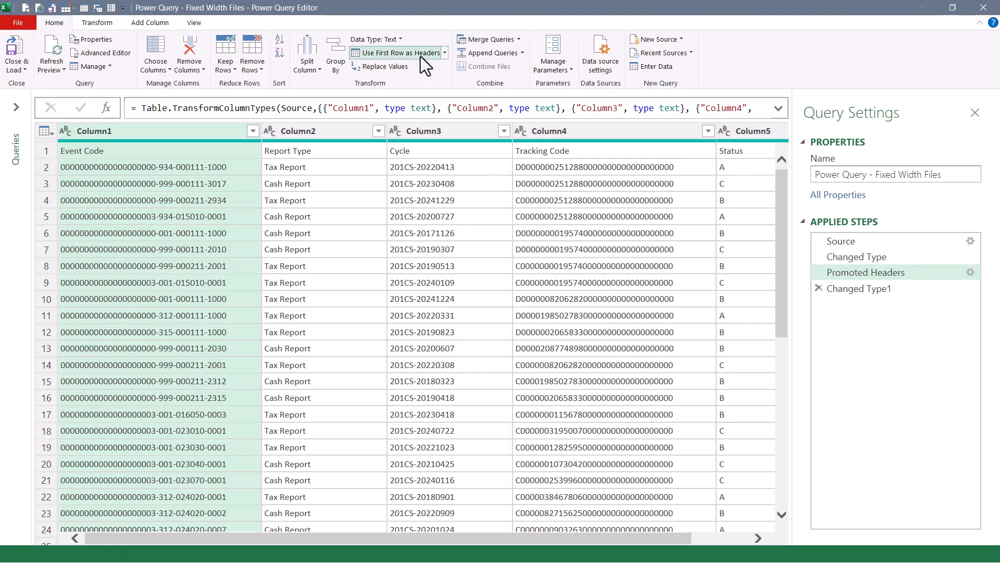
click(862, 288)
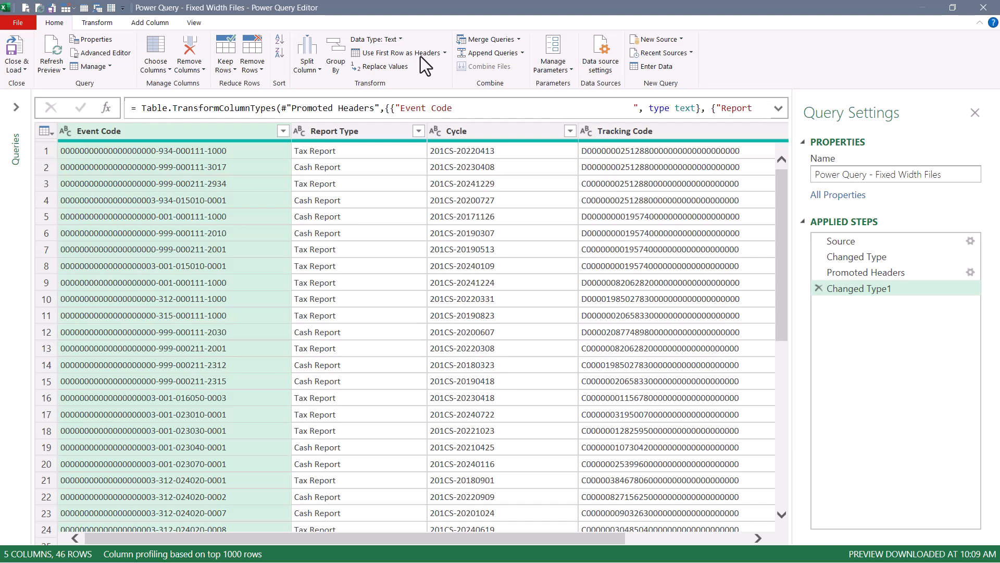